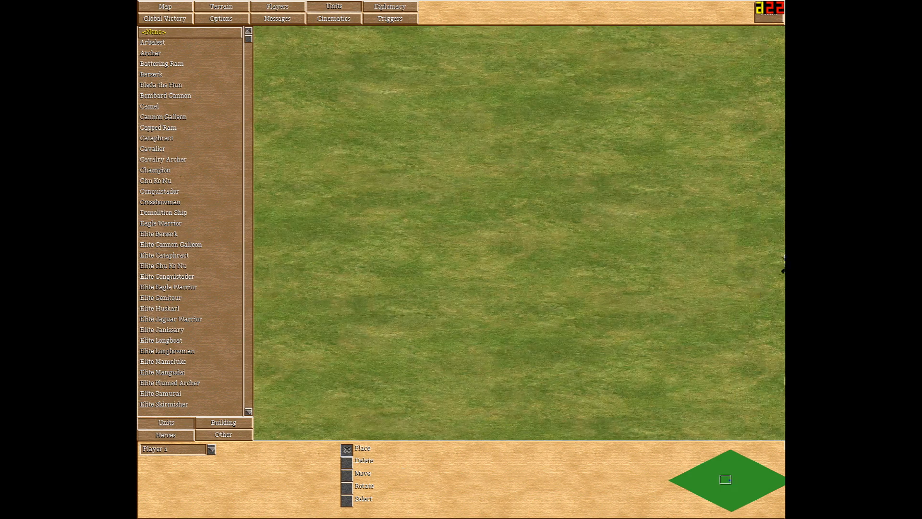
Step: Place a Player 1 Champion near the map centre and switch to the scenario's triggers
click(494, 261)
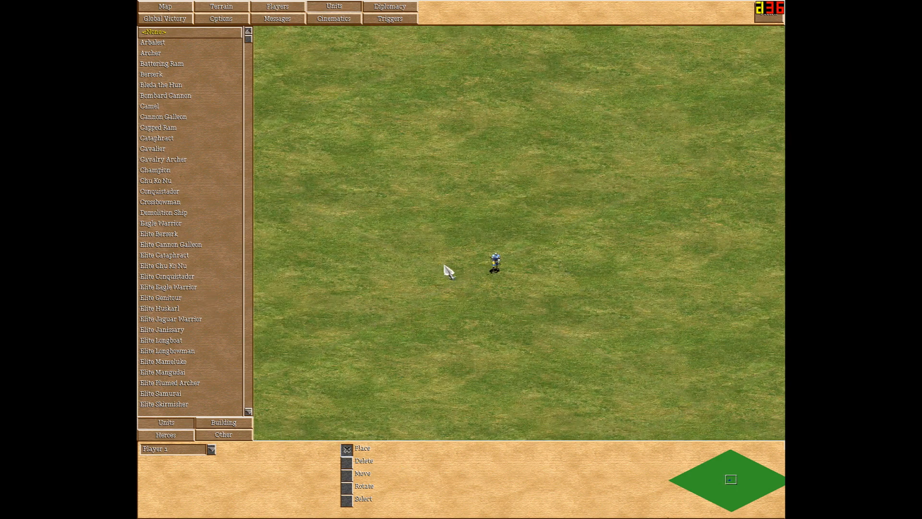
mouse_move(440, 169)
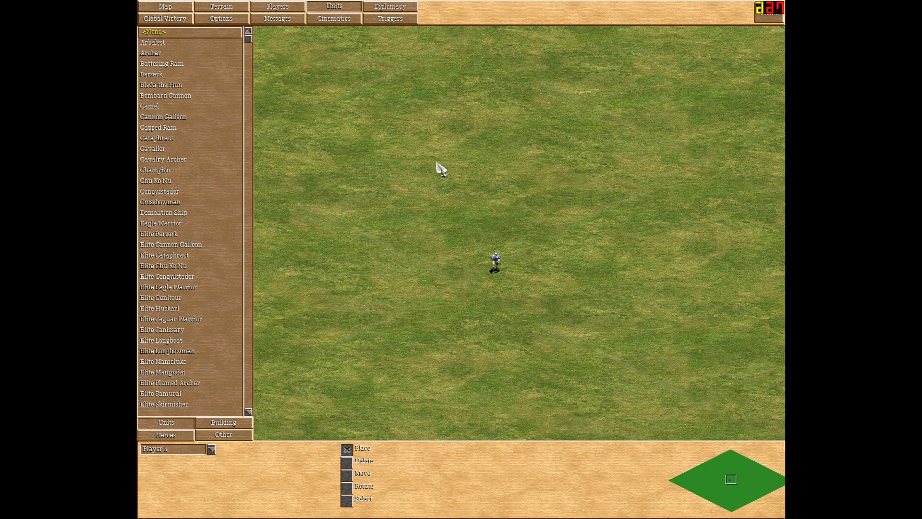
mouse_move(412, 124)
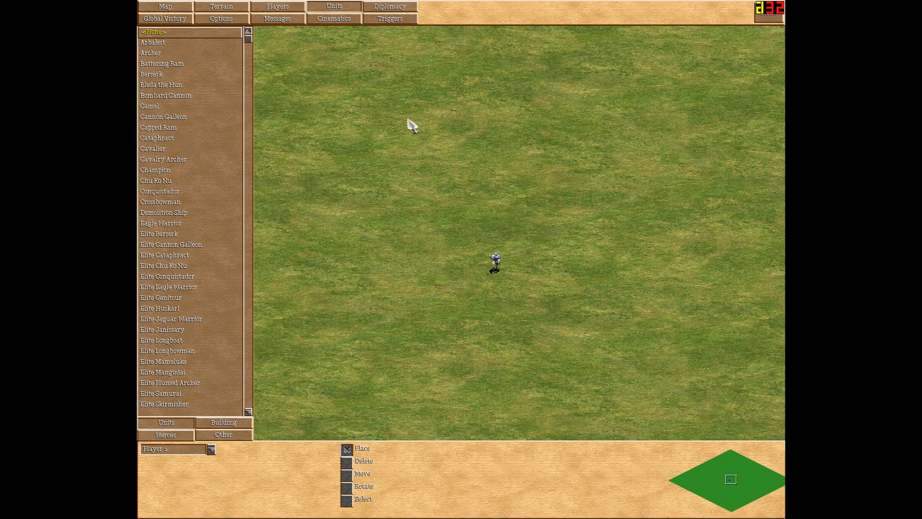
click(389, 18)
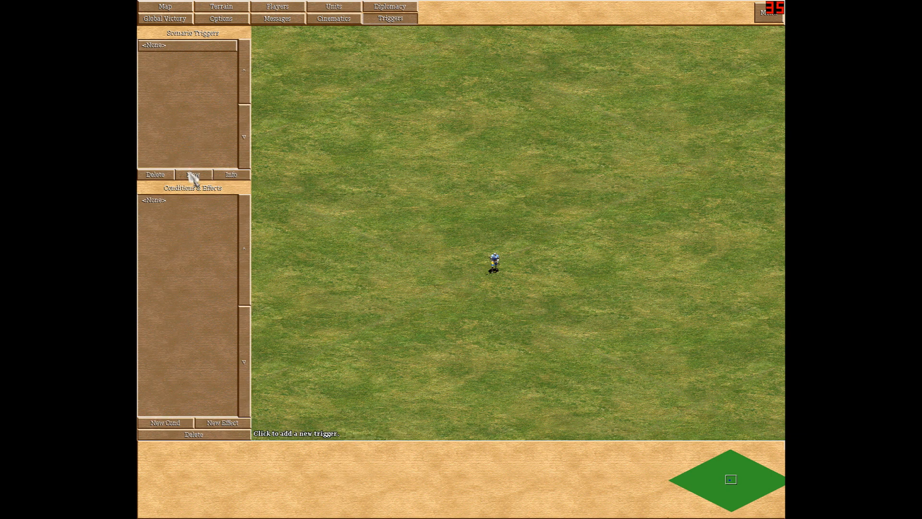
Step: Create a new empty Trigger 0 and begin adding its first effect
click(193, 174)
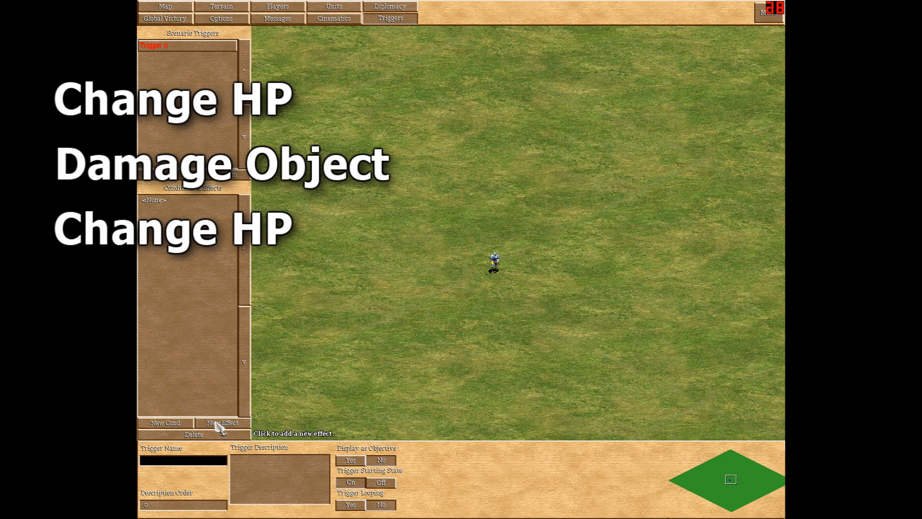
click(221, 423)
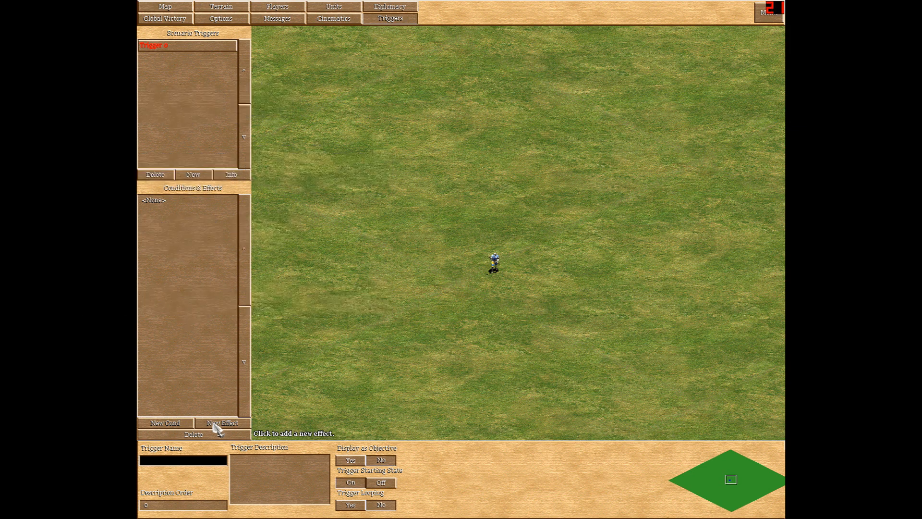
Step: Add a Change Object HP effect targeting the Champion, then start a second effect
click(222, 423)
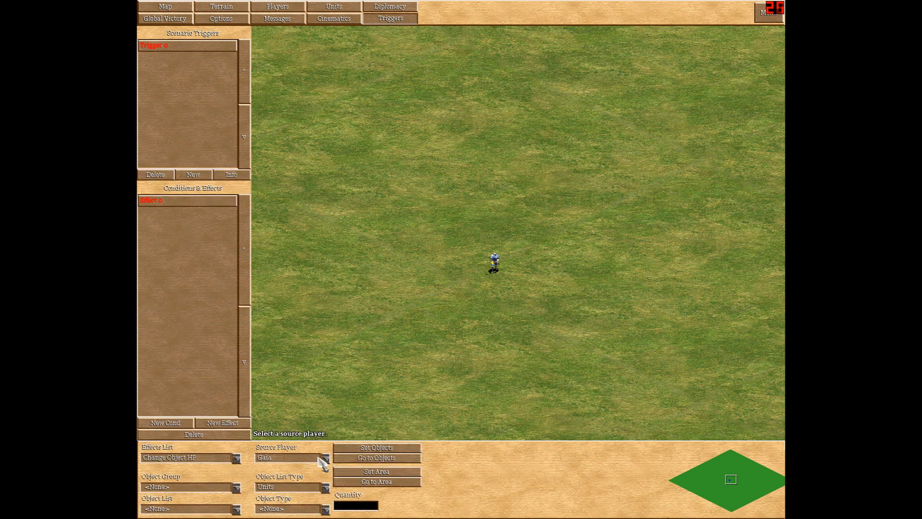
click(376, 448)
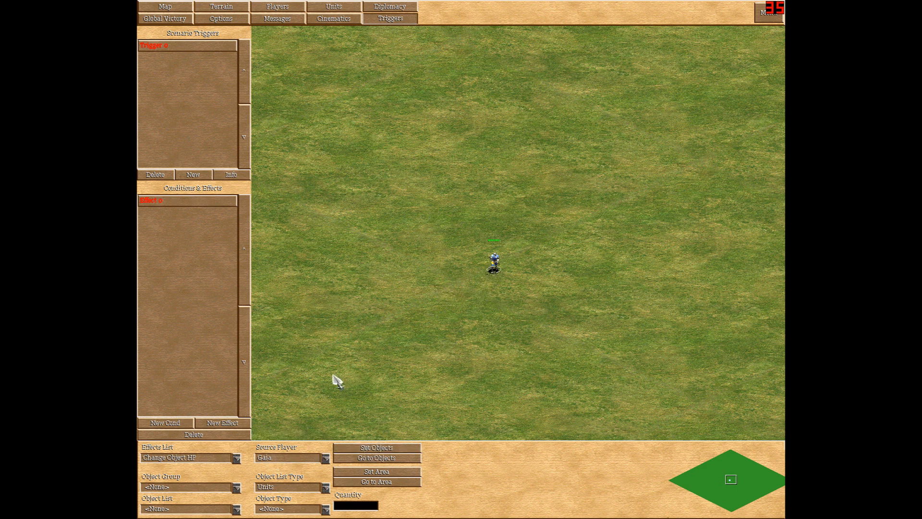
mouse_move(511, 272)
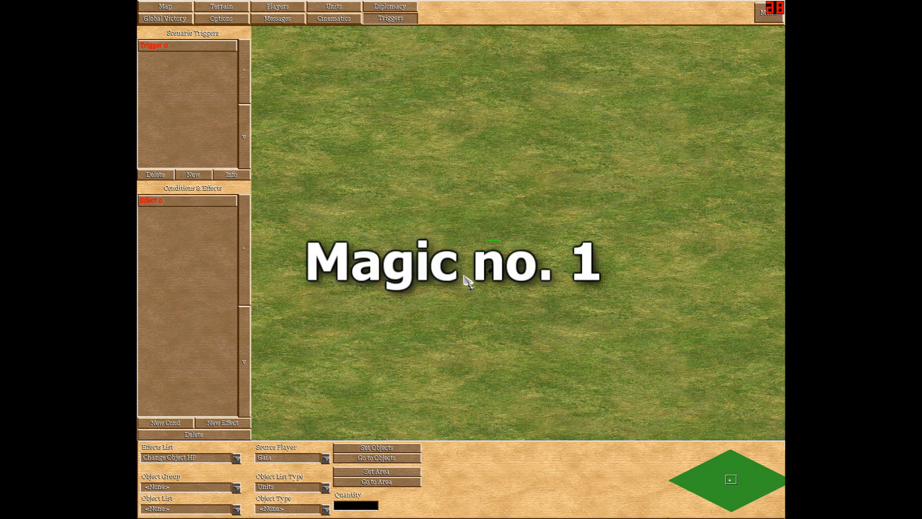
text(- Max Health)
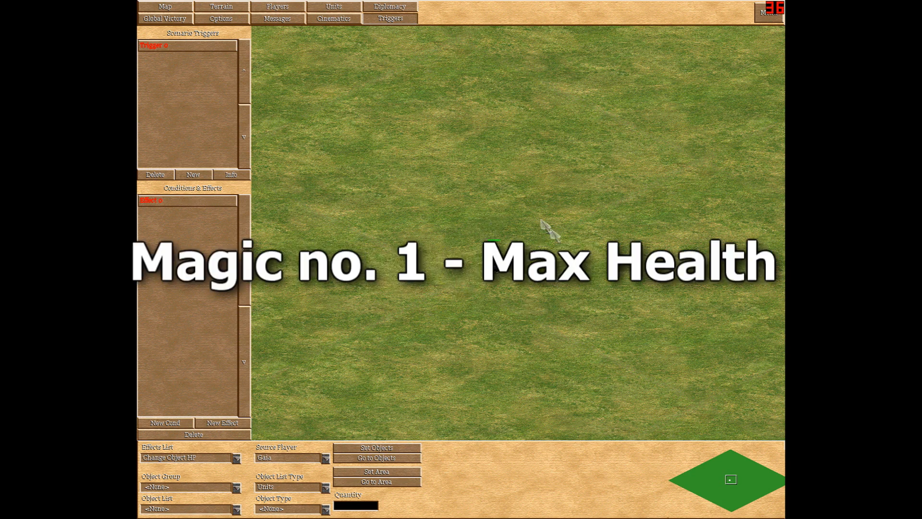
mouse_move(489, 296)
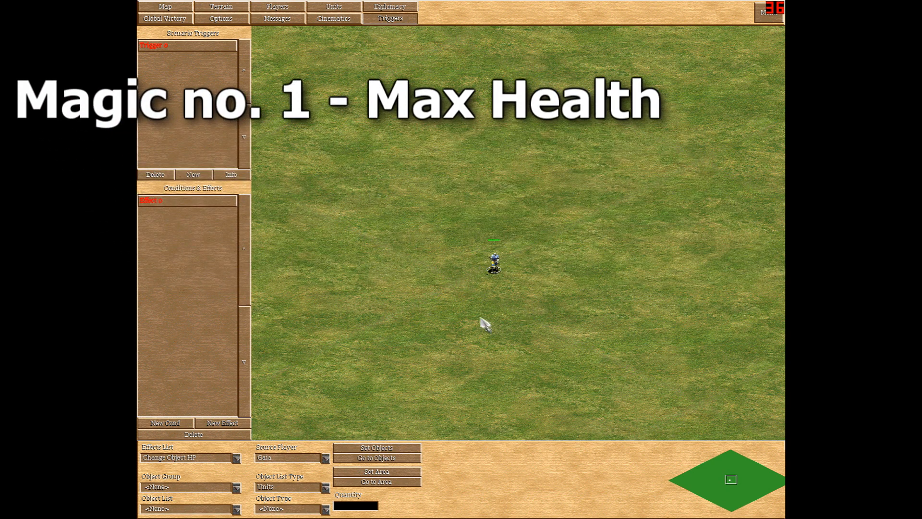
mouse_move(471, 296)
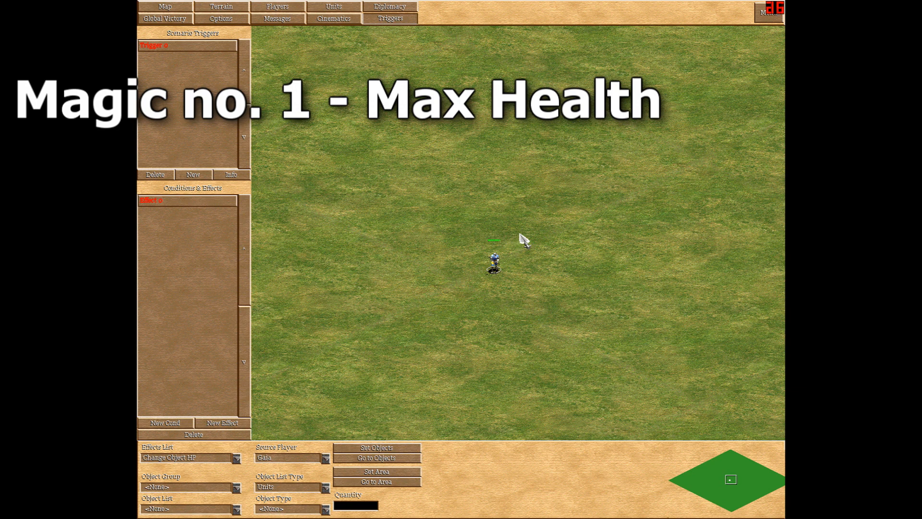
mouse_move(469, 177)
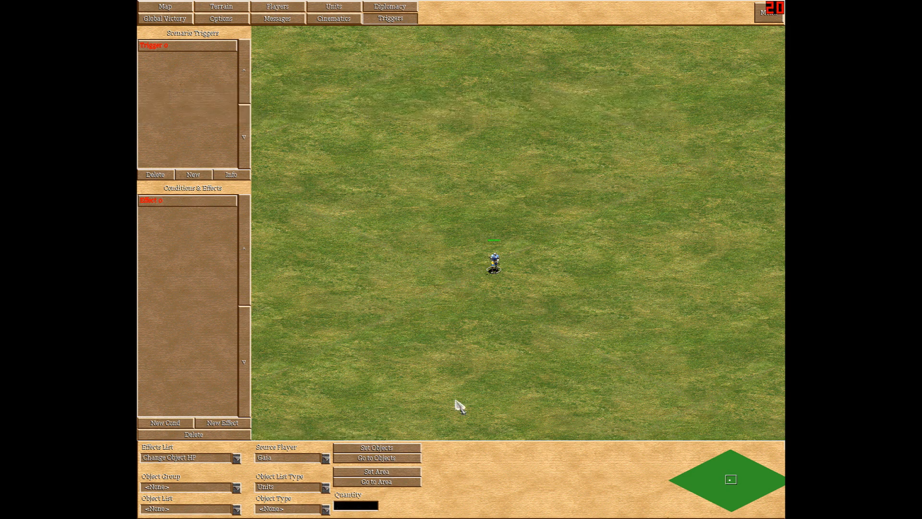
mouse_move(436, 360)
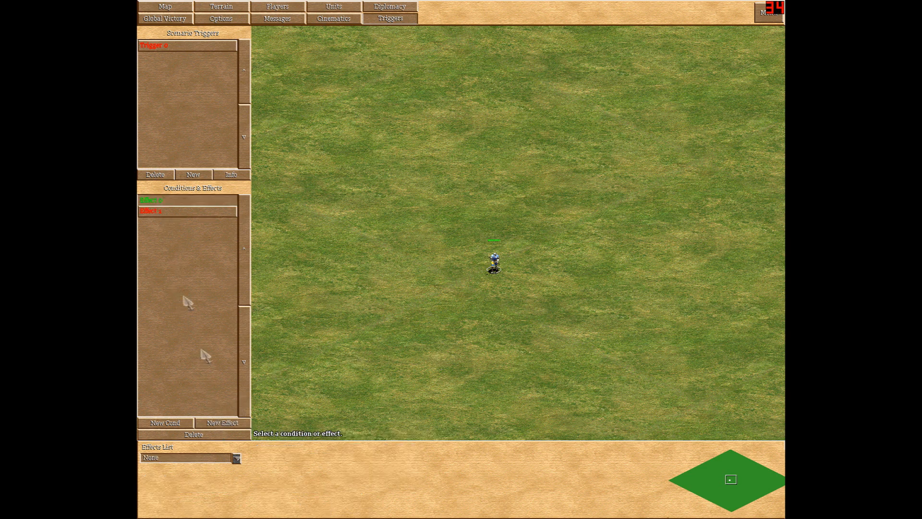
Step: Make the second effect a Damage Object effect and add a third effect
click(188, 457)
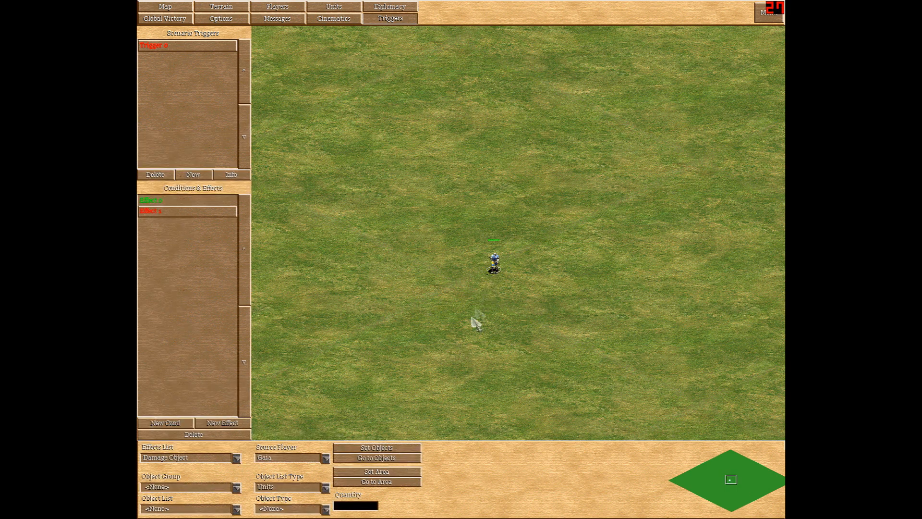
mouse_move(380, 393)
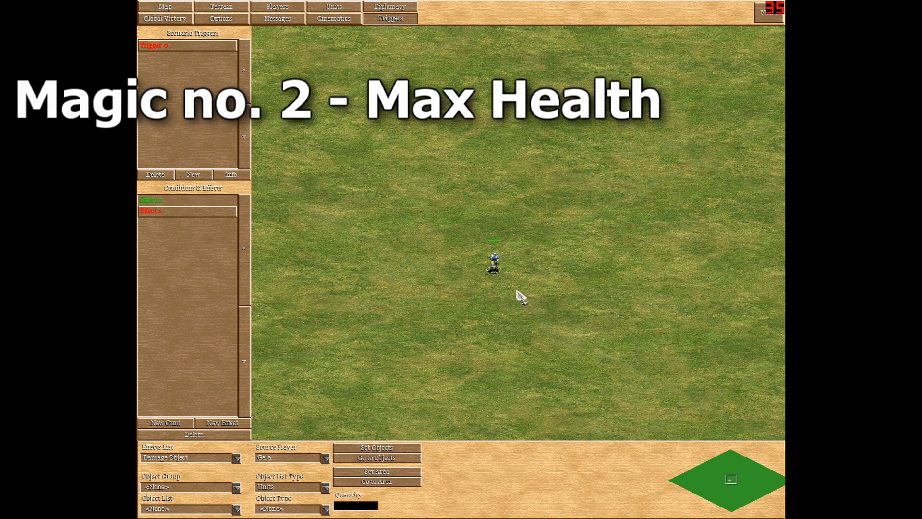
mouse_move(468, 365)
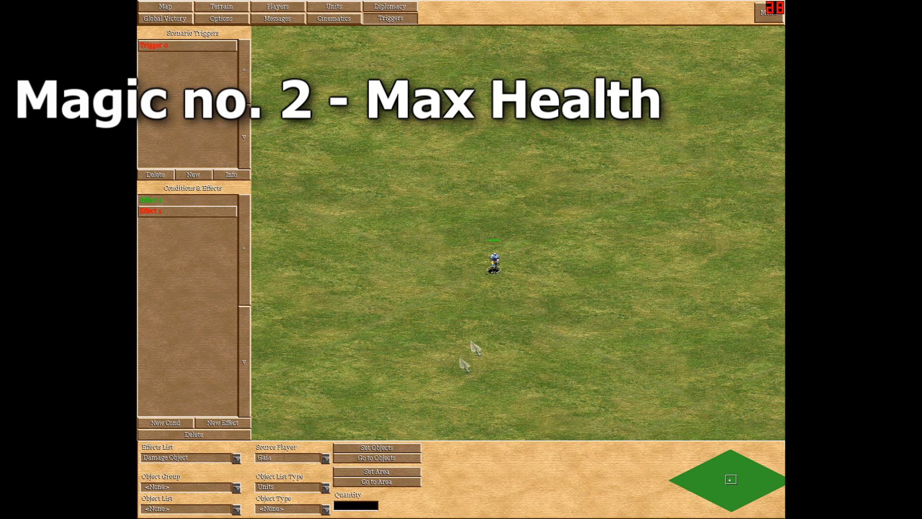
mouse_move(440, 266)
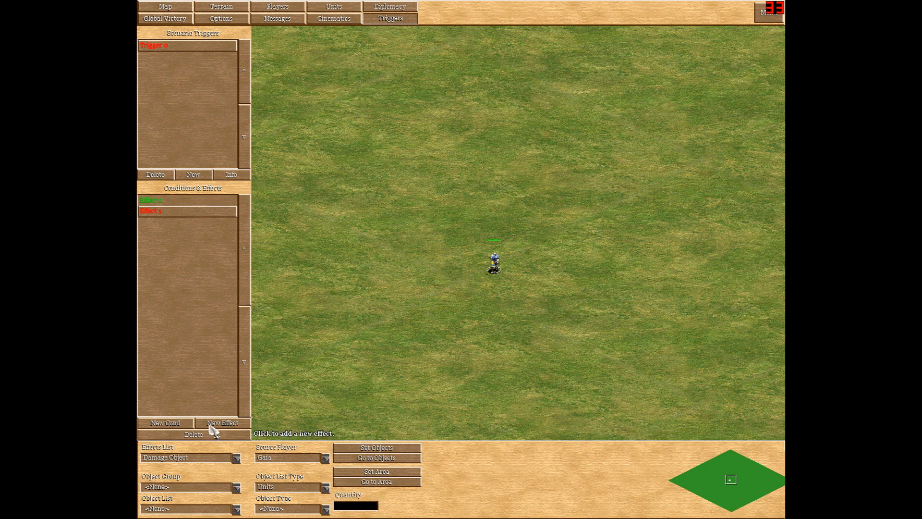
click(222, 423)
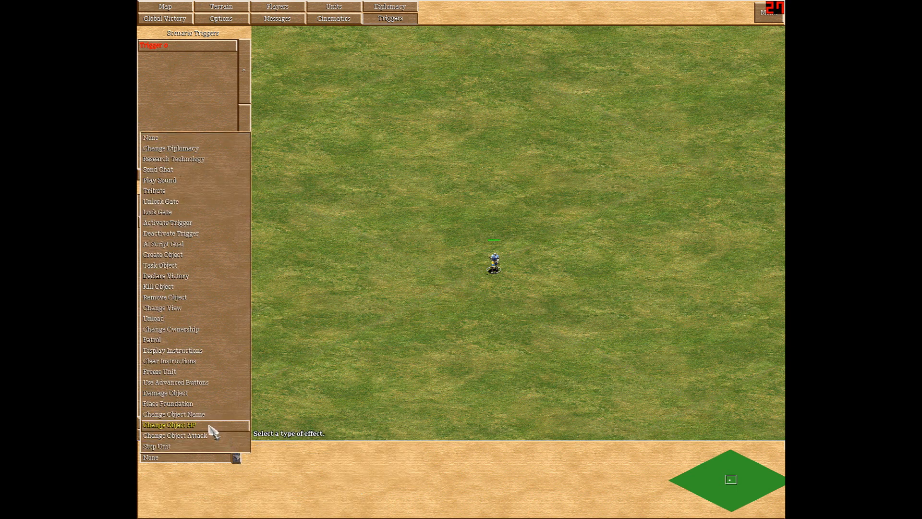
Step: Make the third effect Change Object HP on the Champion and add a fourth effect
click(169, 423)
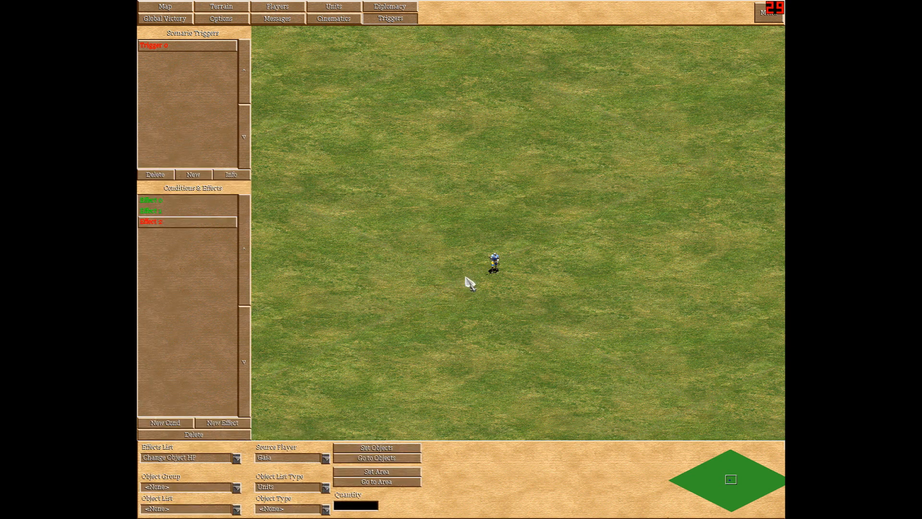
click(376, 481)
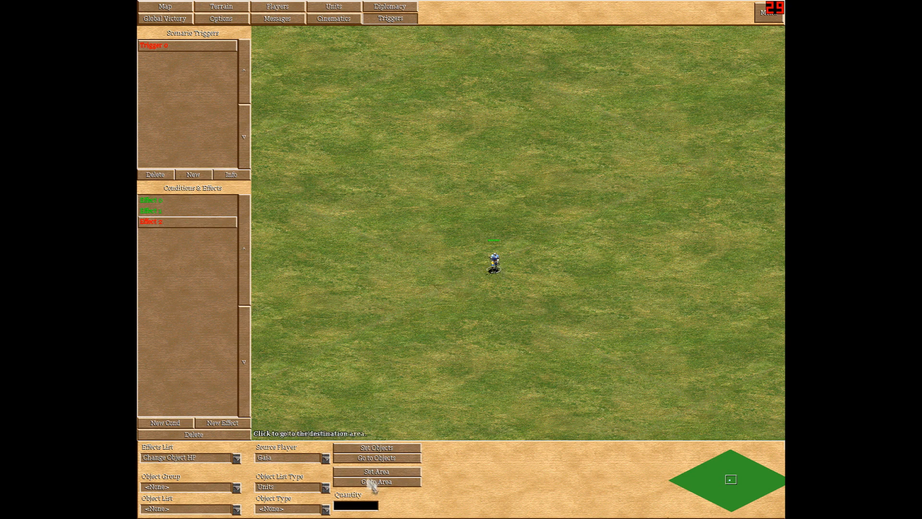
mouse_move(537, 234)
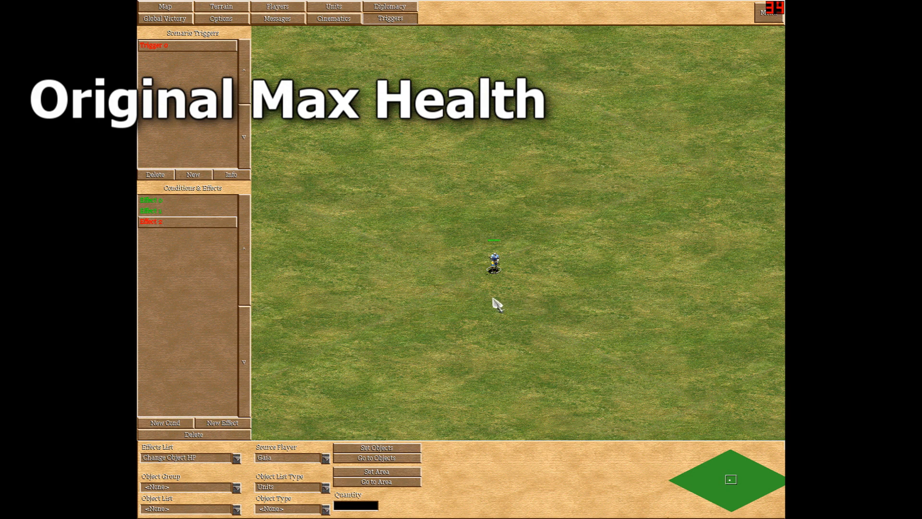
mouse_move(424, 310)
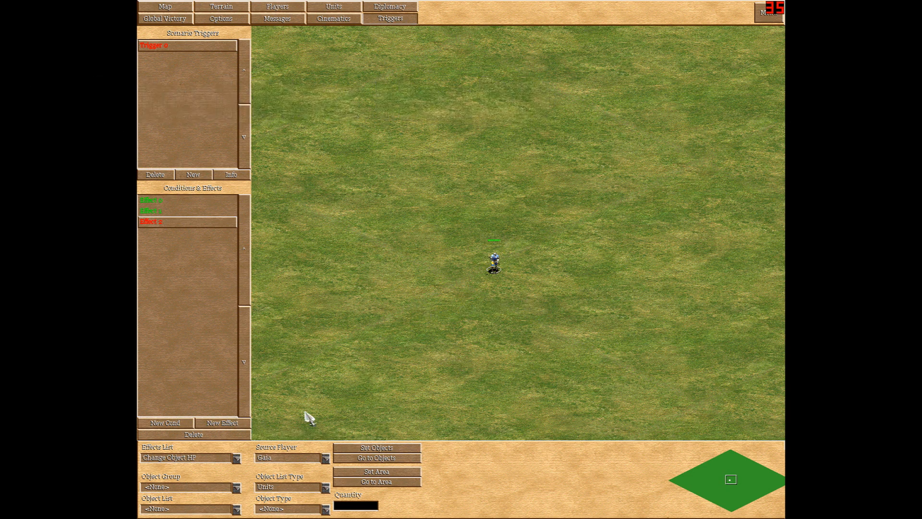
click(222, 423)
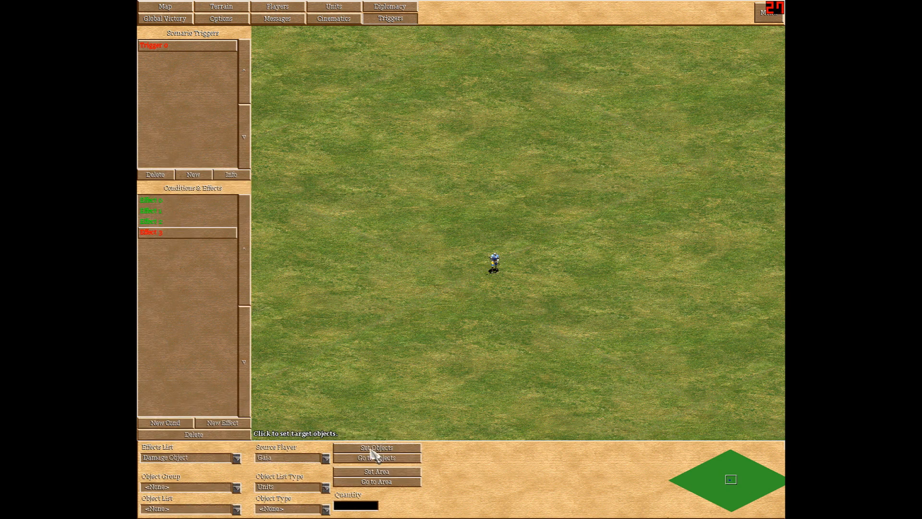
Step: Target the Champion with the fourth Damage Object effect and launch the scenario test
click(494, 264)
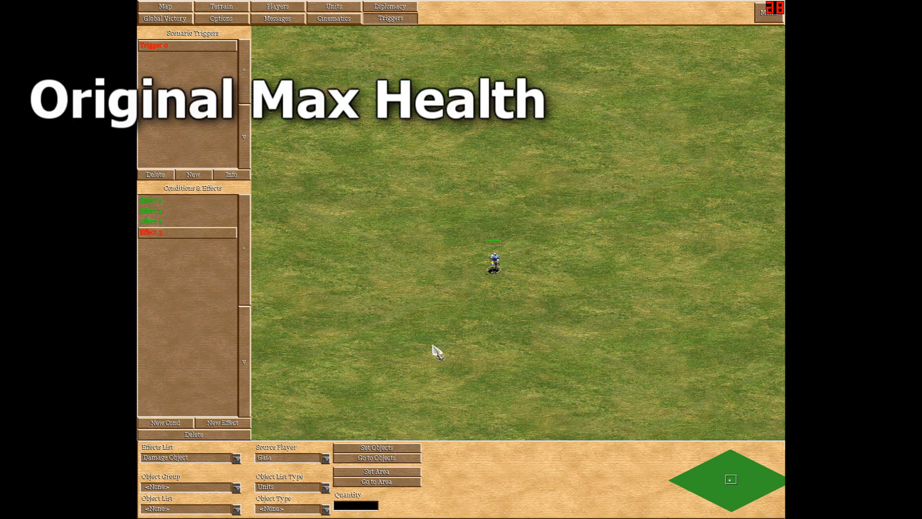
mouse_move(325, 269)
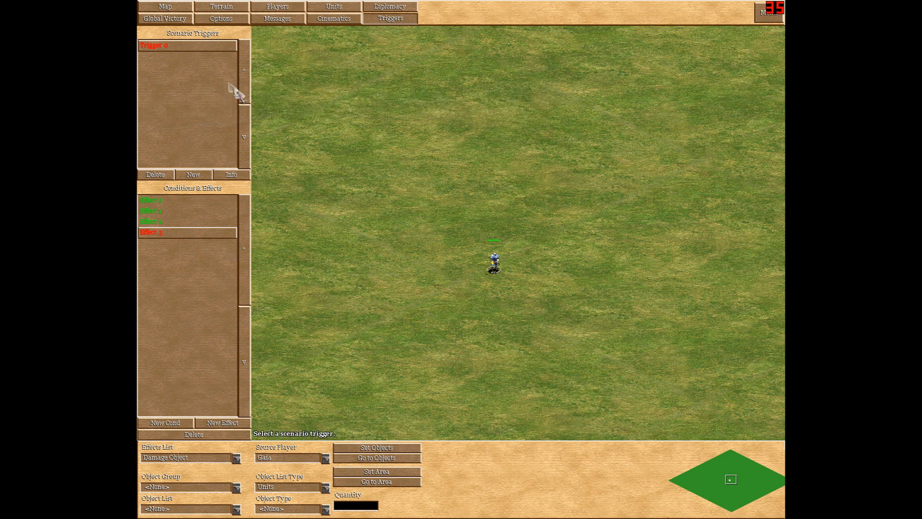
click(154, 46)
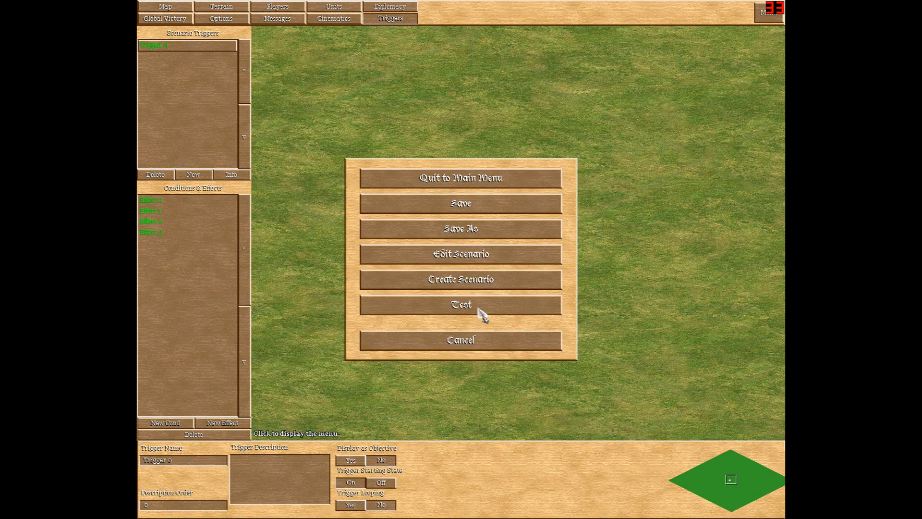
click(460, 305)
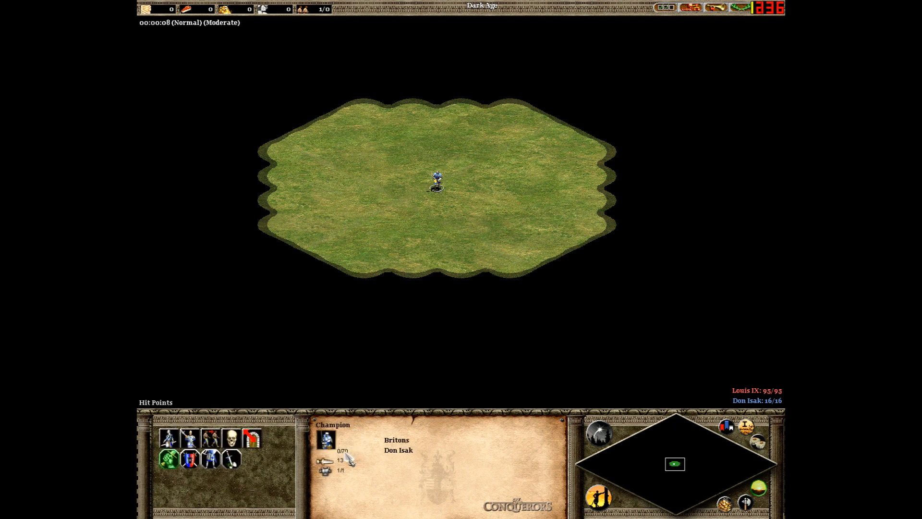
mouse_move(423, 263)
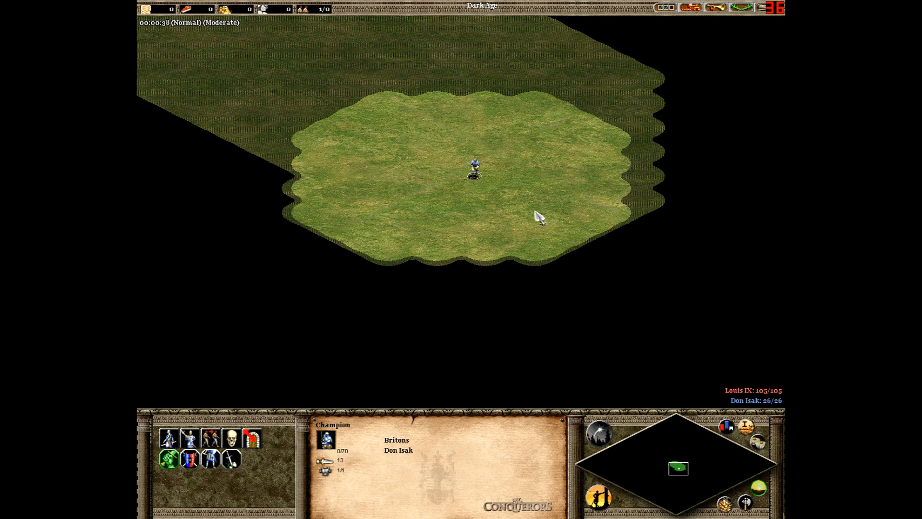
mouse_move(526, 200)
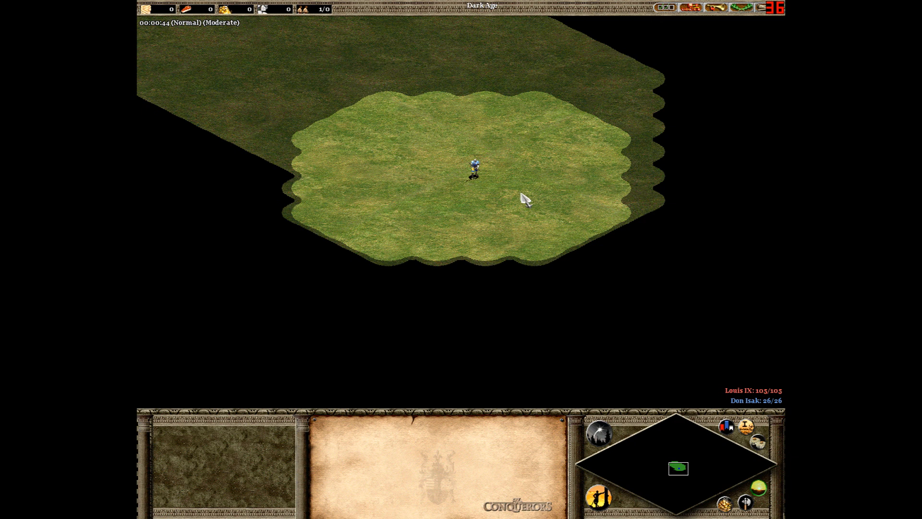
Step: Reselect the Champion in the running test game to confirm its hit points stay full
click(474, 167)
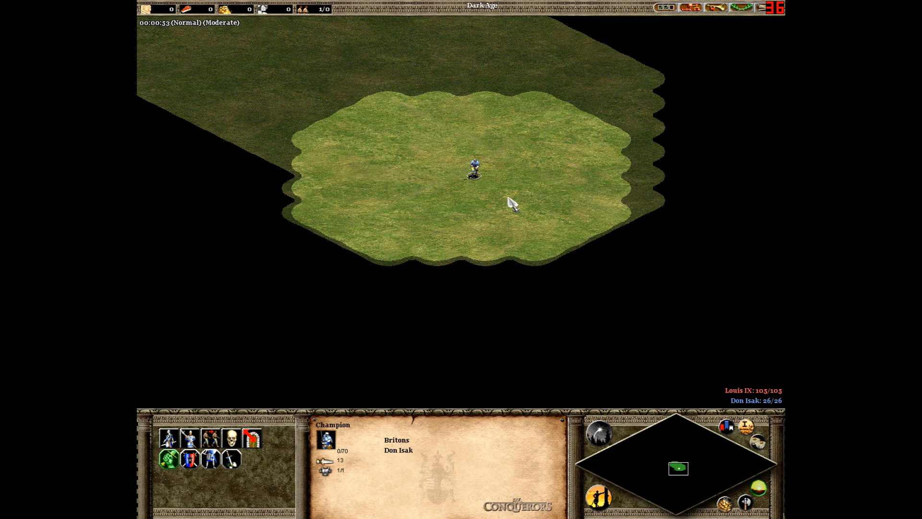
mouse_move(531, 213)
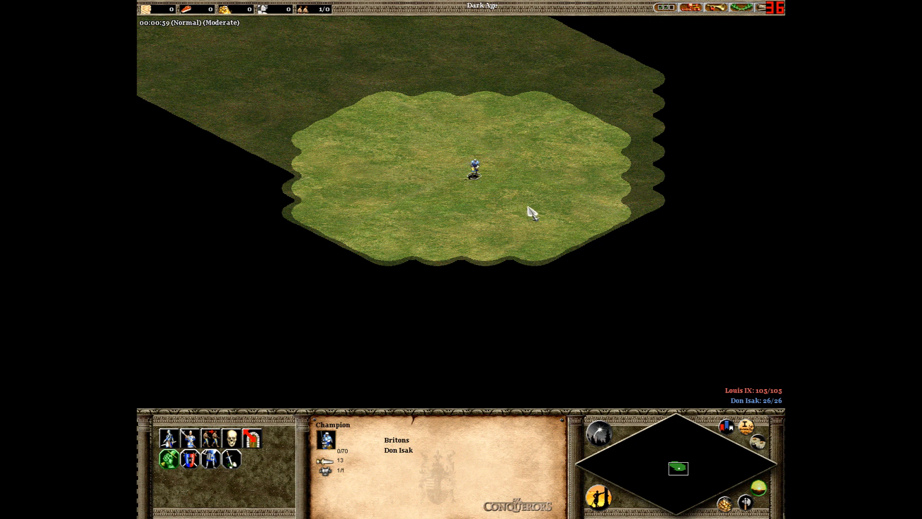
mouse_move(548, 269)
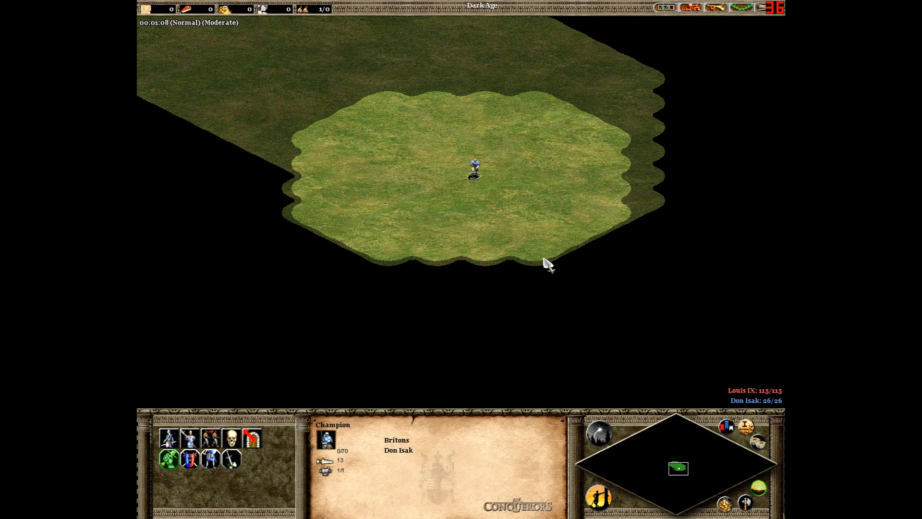
mouse_move(491, 269)
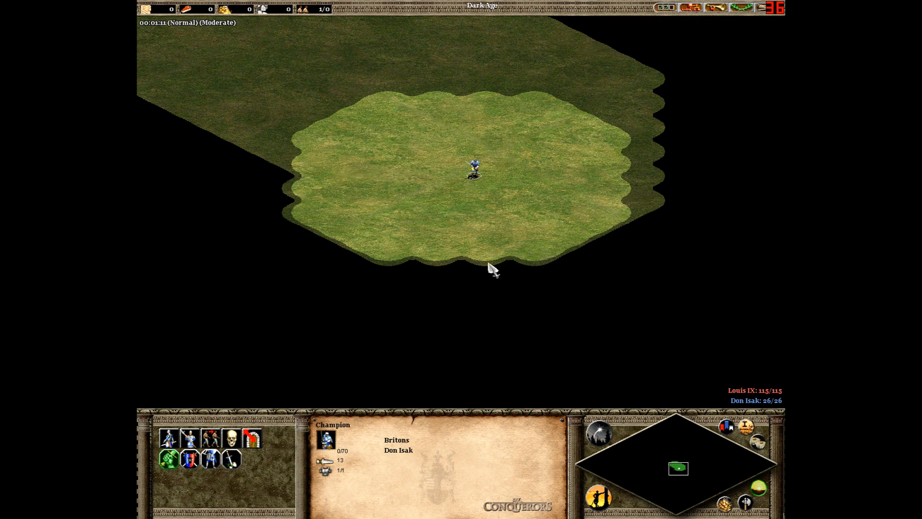
mouse_move(483, 268)
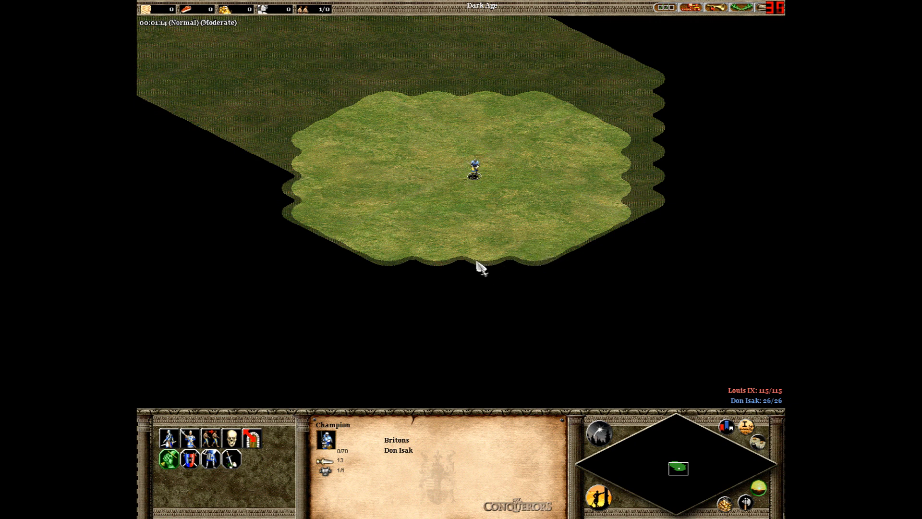